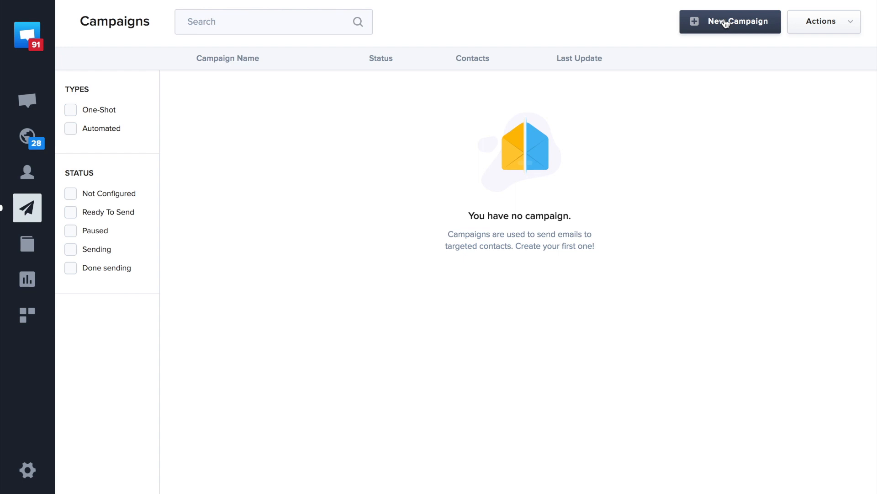
- Begin a new campaign from the Campaigns page
{"action": "left_click", "coordinate": [729, 21]}
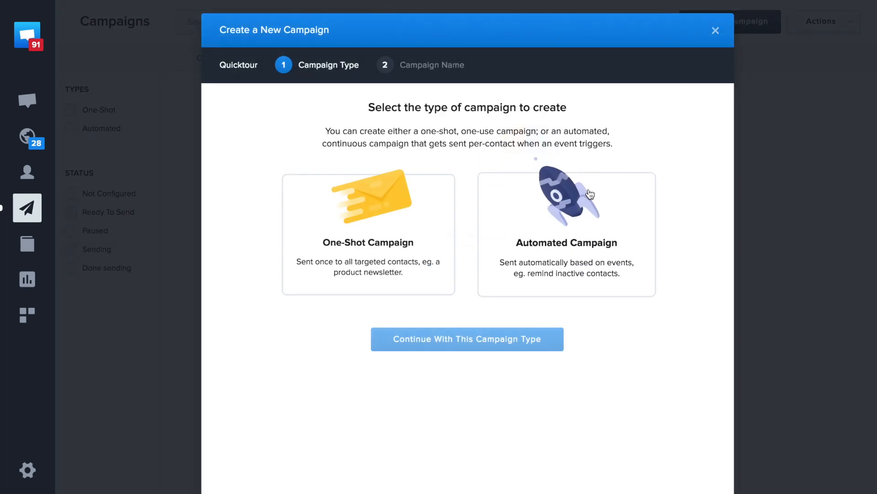
{"action": "mouse_move", "coordinate": [406, 236]}
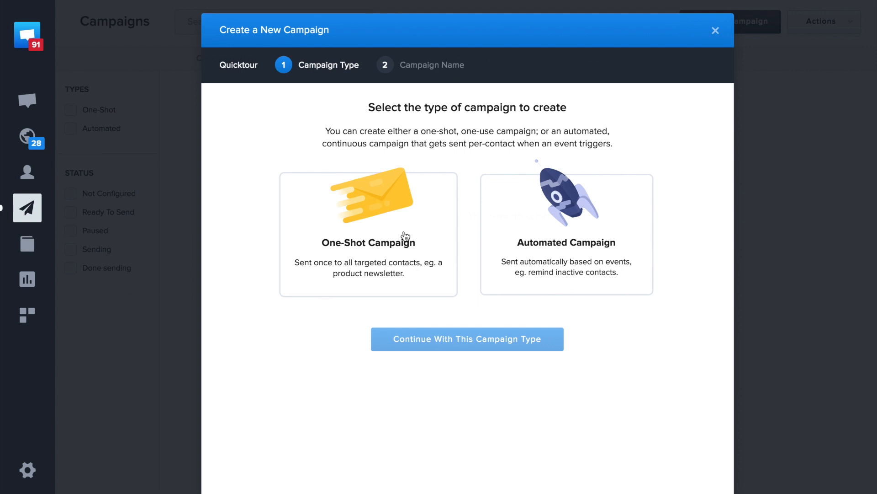
{"action": "mouse_move", "coordinate": [557, 218]}
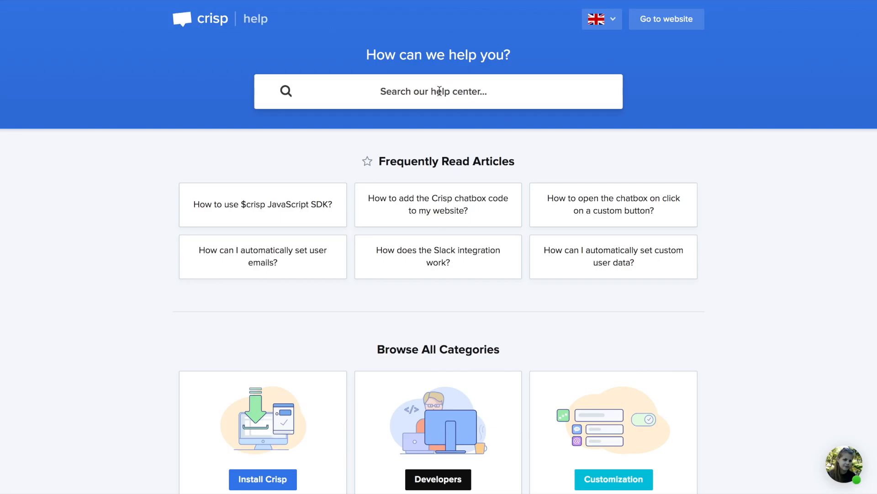
- Find the set-user-emails article, copy its email snippet, then locate the push-user-events article
{"action": "type", "text": "email"}
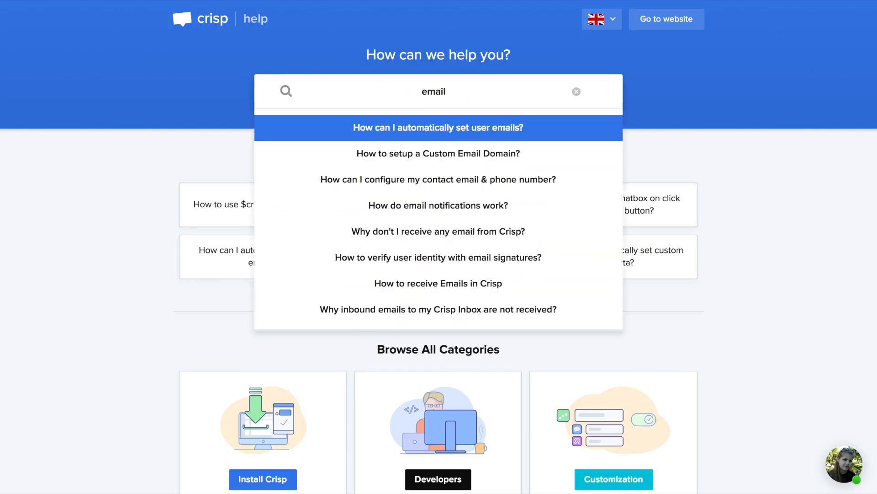
{"action": "left_click", "coordinate": [438, 128]}
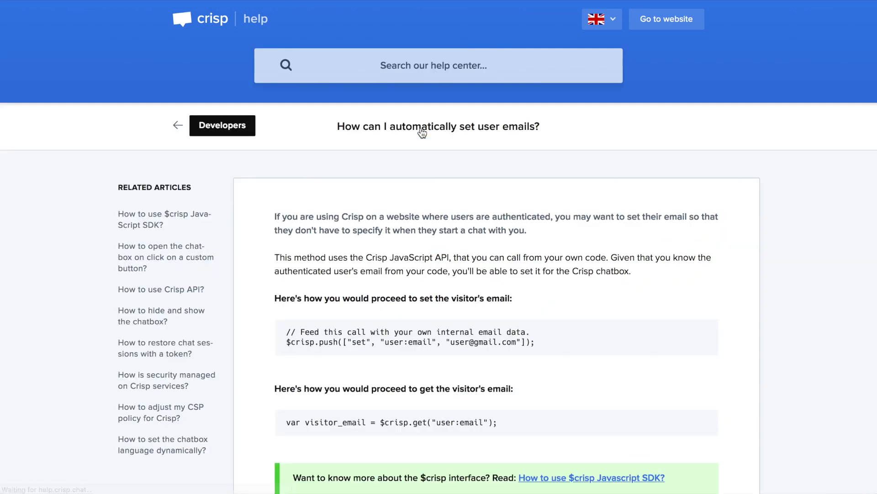
{"action": "left_click_drag", "start_coordinate": [286, 331], "coordinate": [534, 342]}
{"action": "type", "text": "event"}
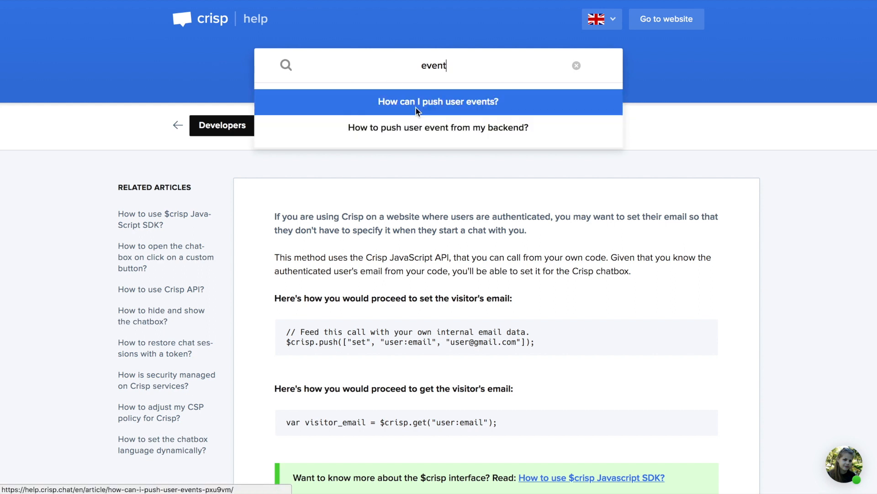
{"action": "left_click", "coordinate": [438, 101]}
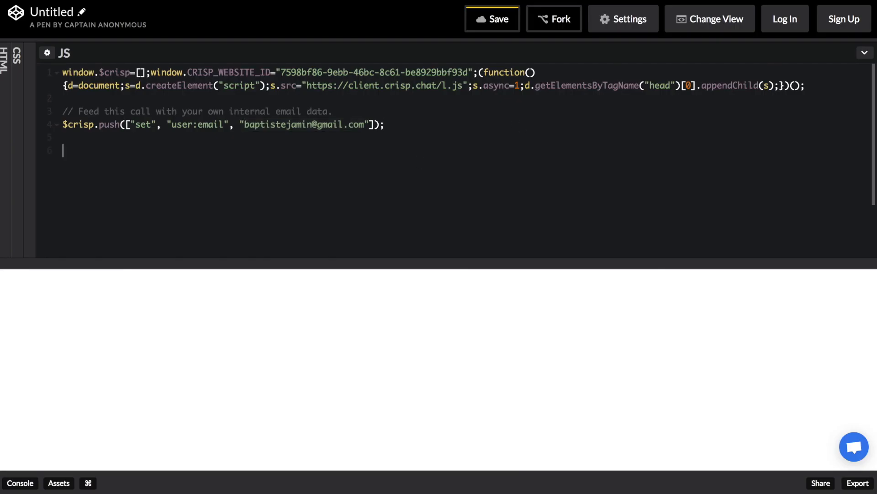
- Paste the session:event call, rename it 'signup', clear price/name data and set colour blue
{"action": "type", "text": "// Feed this call with your own events data."}
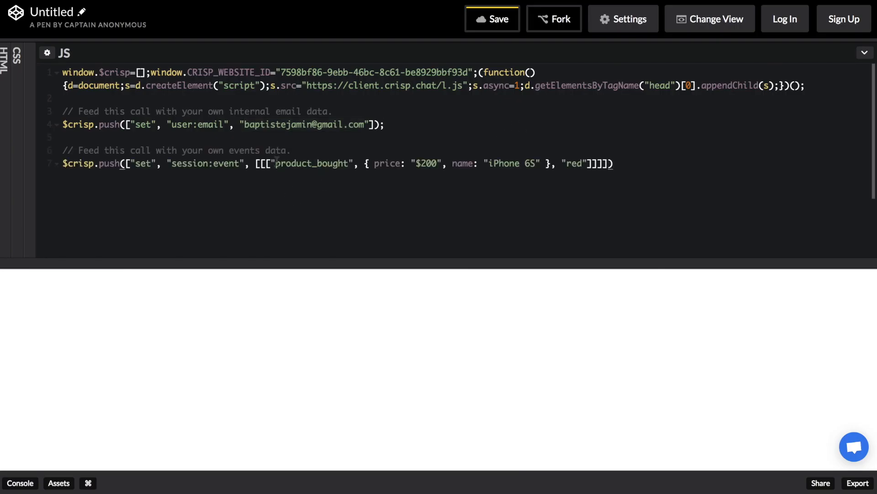
{"action": "type", "text": "sign"}
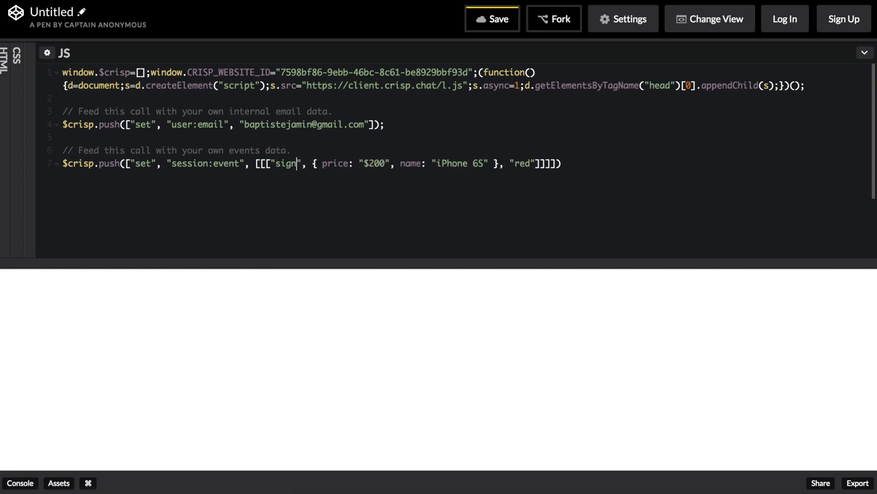
{"action": "type", "text": "up"}
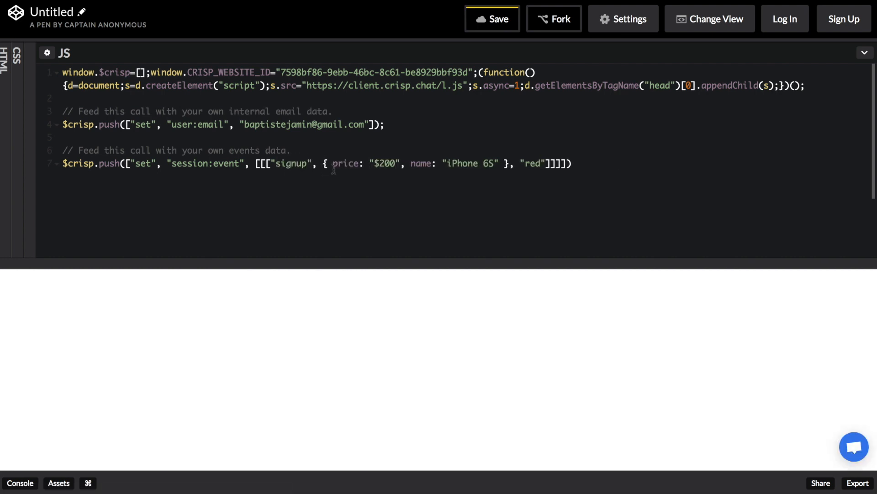
{"action": "left_click_drag", "start_coordinate": [332, 164], "coordinate": [500, 163]}
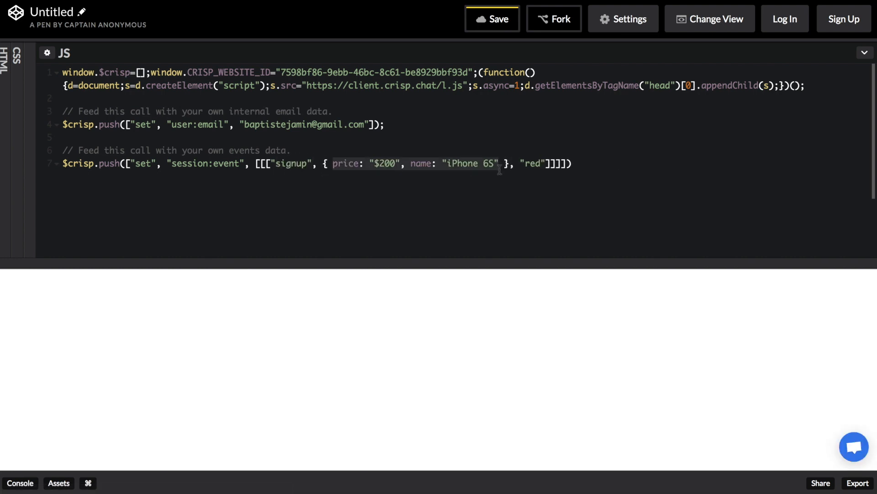
{"action": "key", "text": "Delete"}
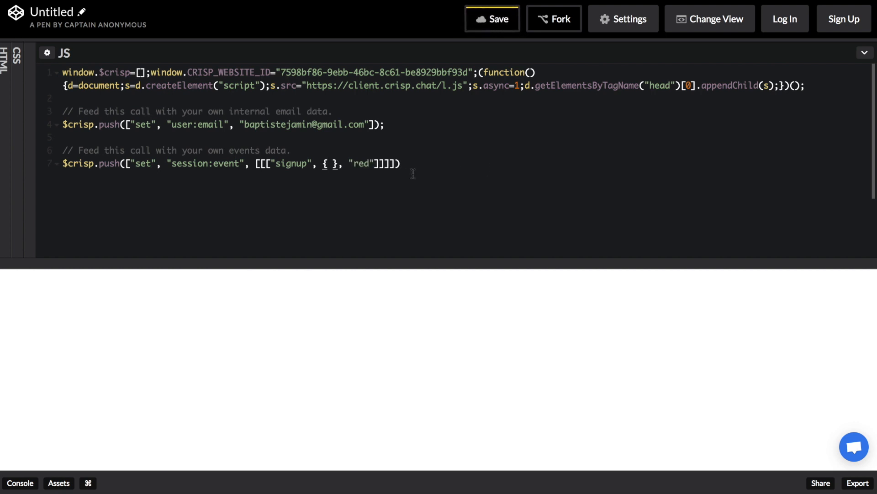
{"action": "type", "text": "blue"}
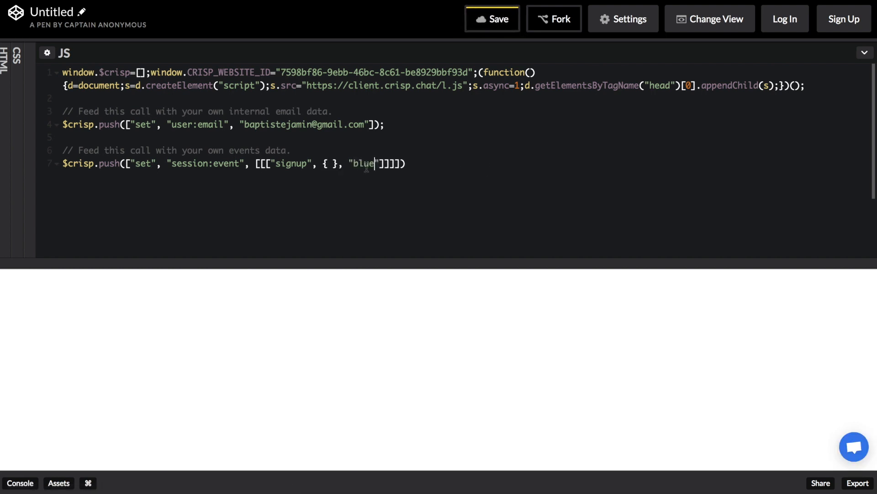
{"action": "left_click", "coordinate": [492, 18]}
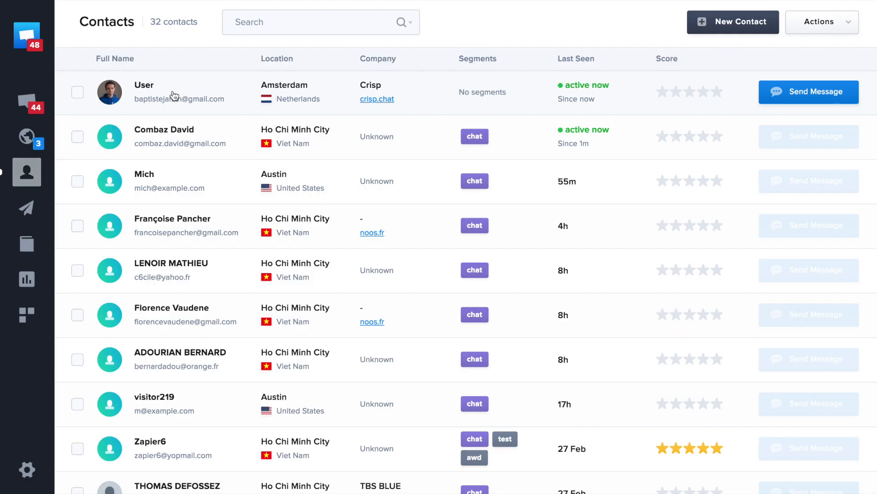
- Choose the Automated Campaign type, name it 'Automated Signup' and start configuring
{"action": "left_click", "coordinate": [143, 92]}
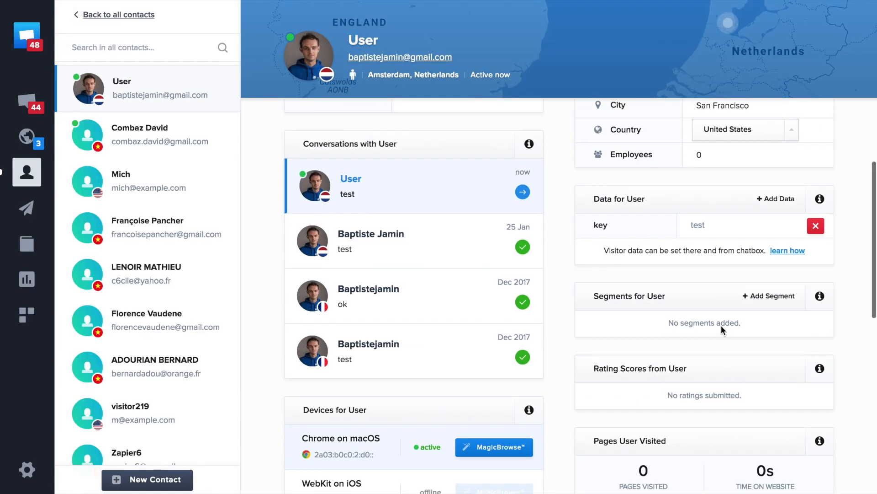
{"action": "scroll", "scroll_direction": "down", "scroll_amount": 3}
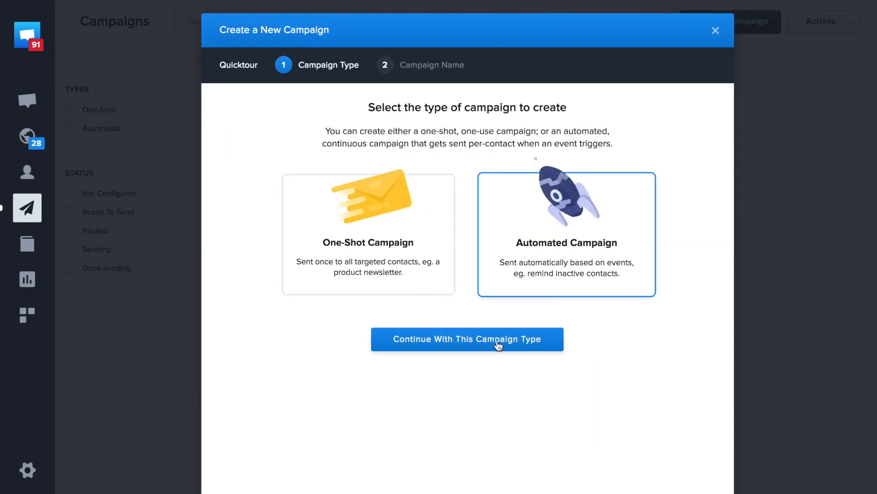
{"action": "left_click", "coordinate": [467, 339]}
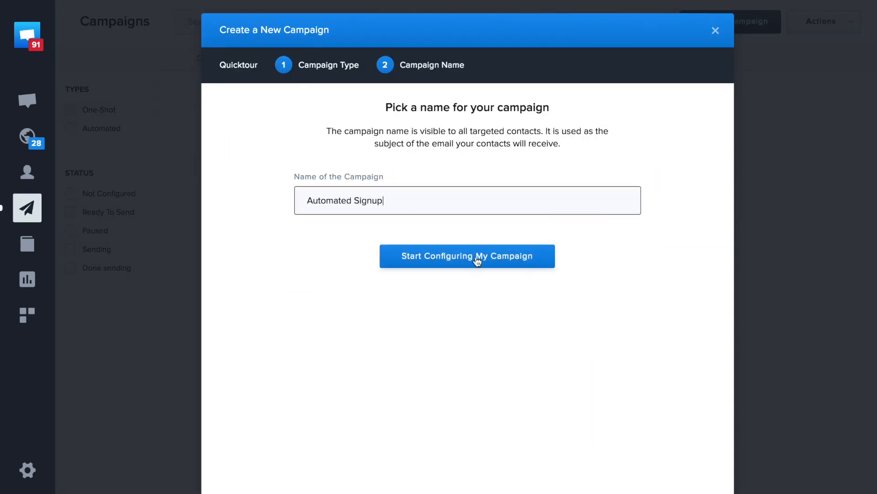
{"action": "left_click", "coordinate": [467, 256]}
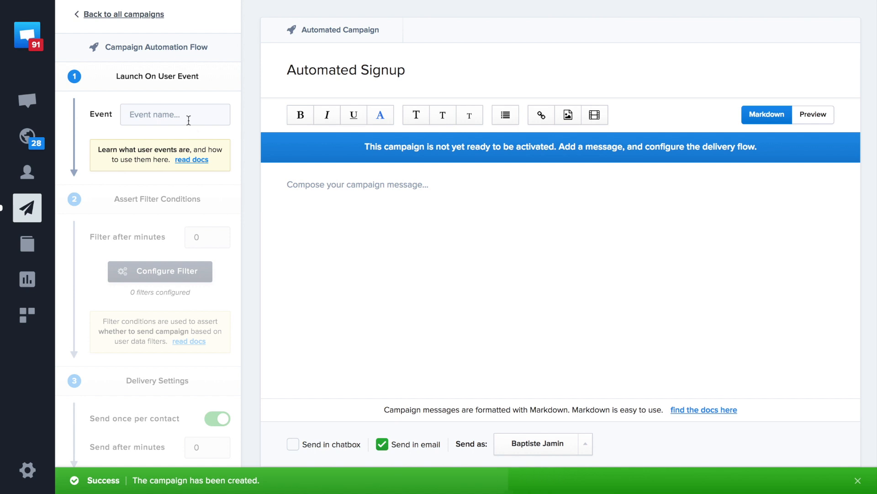
- Set the trigger event to 'signup' with a 3-minute filter delay and reach the message editor
{"action": "type", "text": "signup"}
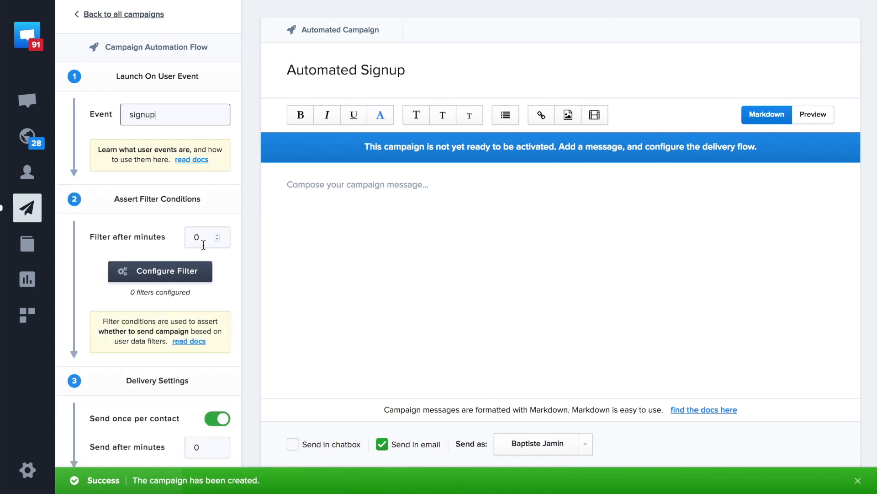
{"action": "type", "text": "3"}
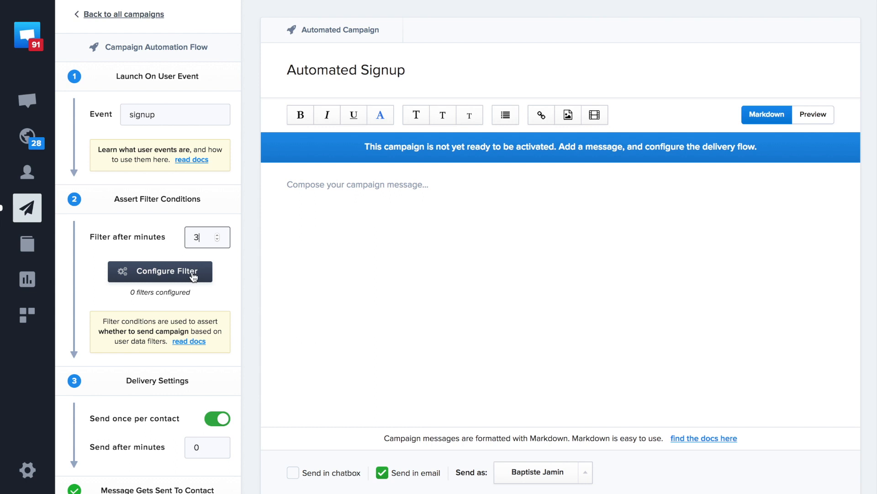
{"action": "scroll", "scroll_direction": "down", "scroll_amount": 3}
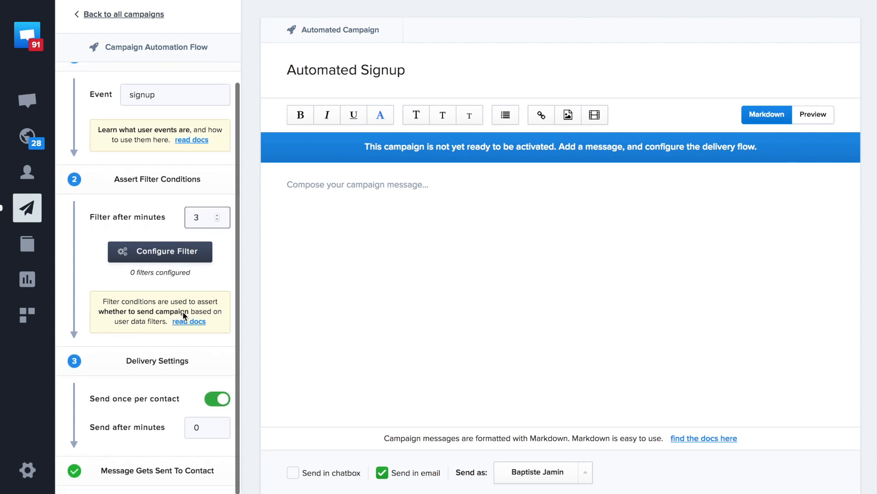
{"action": "left_click", "coordinate": [201, 218]}
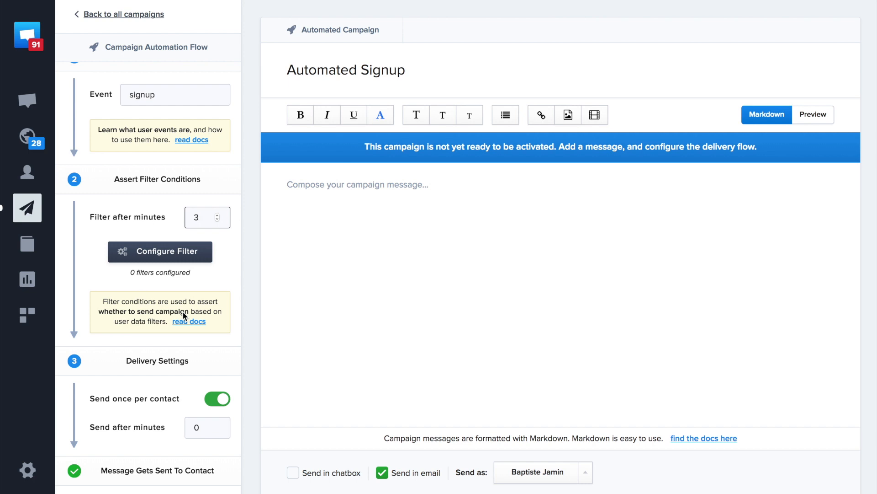
{"action": "left_click", "coordinate": [201, 218]}
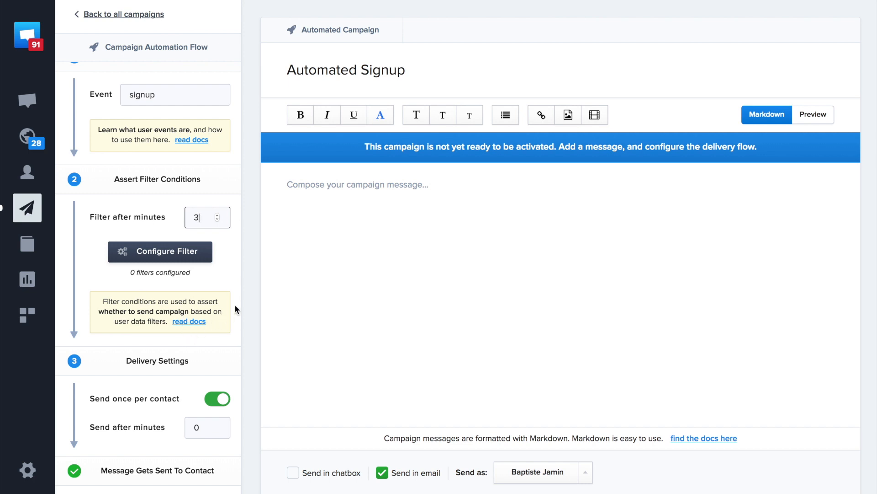
- Write 'Welcome on Crisp!' as the message, save the campaign and confirm activation
{"action": "type", "text": "Welcome o"}
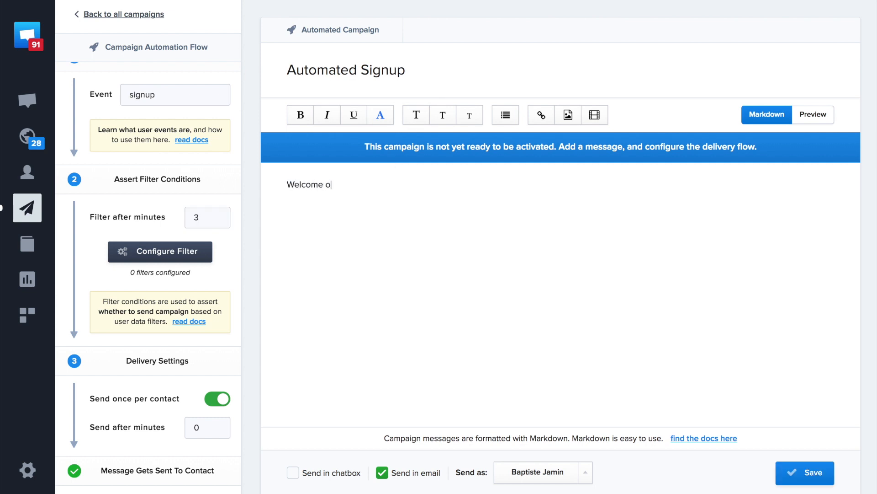
{"action": "type", "text": "n Crisp!"}
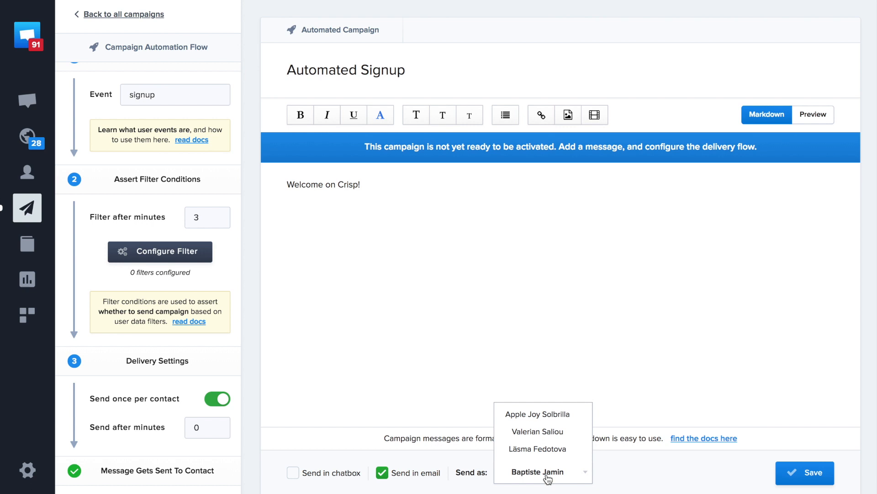
{"action": "left_click", "coordinate": [805, 472]}
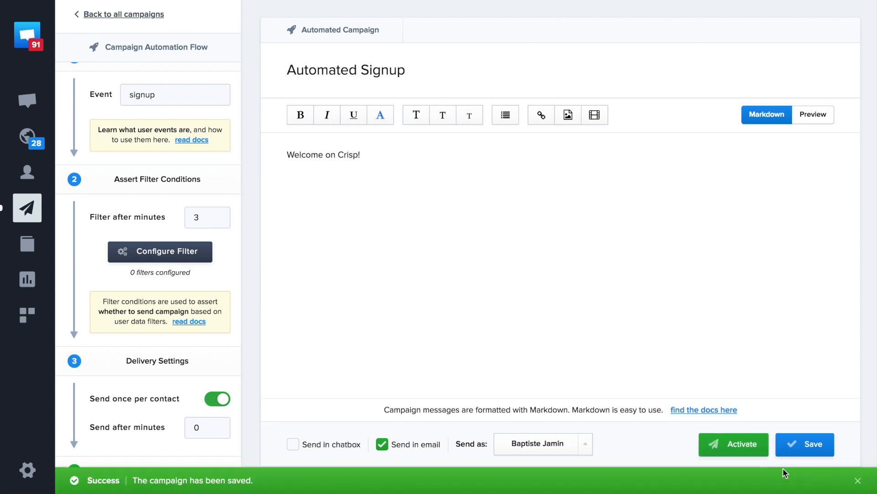
{"action": "left_click", "coordinate": [734, 444]}
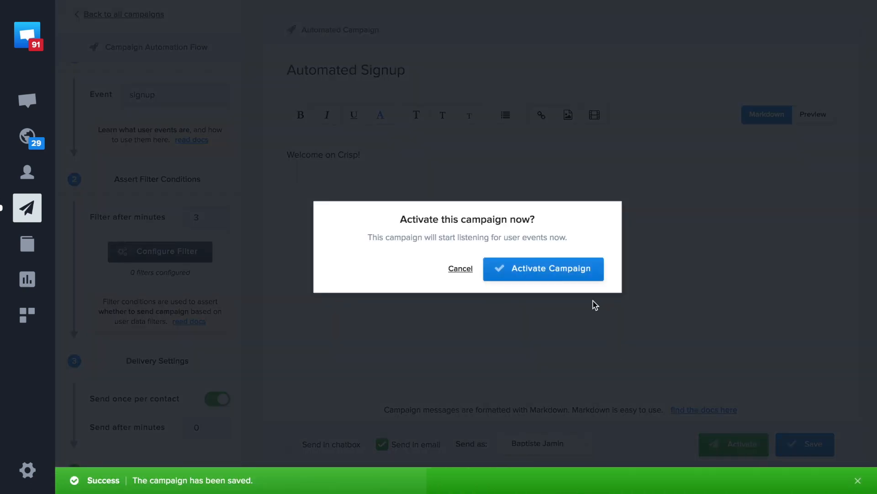
{"action": "left_click", "coordinate": [543, 269]}
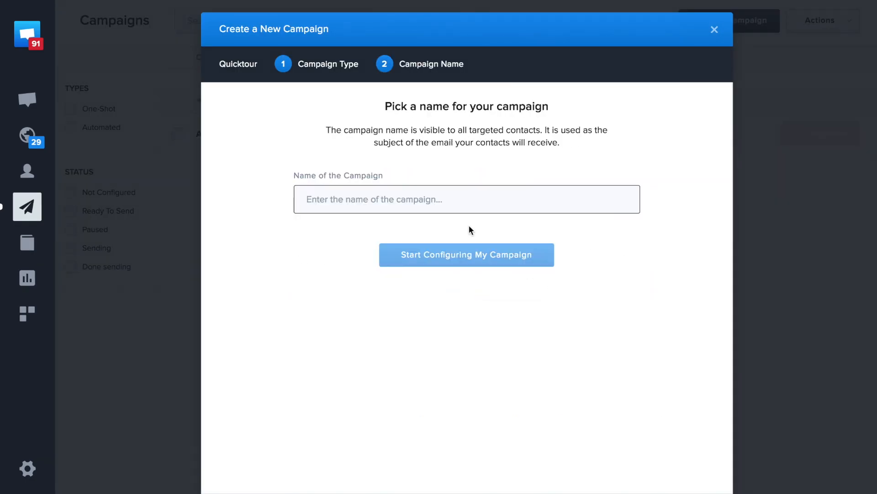
- Name the new campaign 'retarget' and start configuring it
{"action": "left_click", "coordinate": [466, 255]}
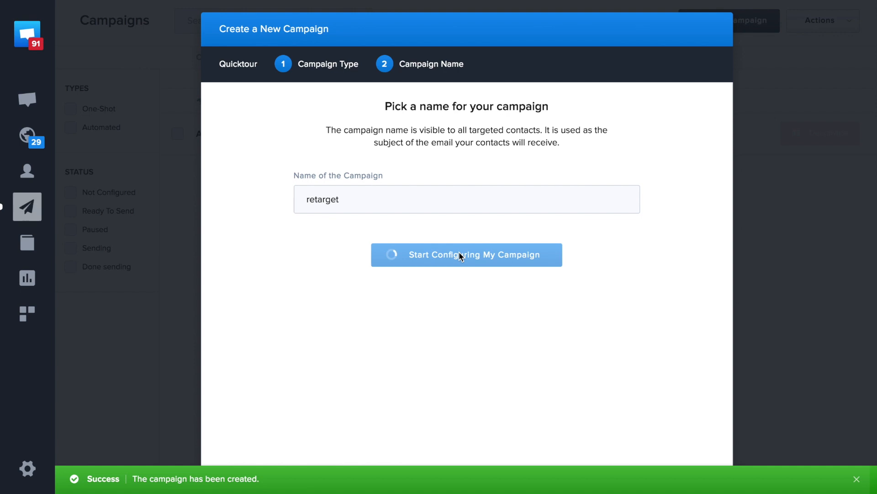
{"action": "left_click", "coordinate": [466, 255]}
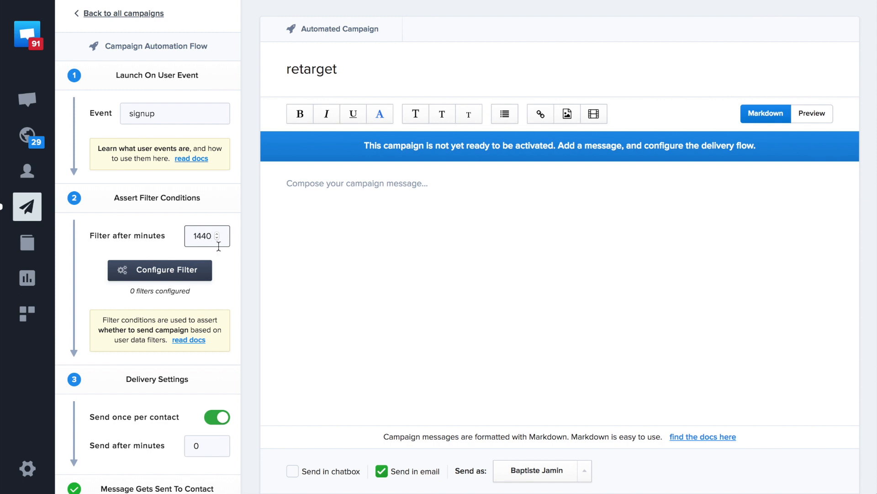
- Add a filter criterion: Contact Last Active Date greater than 23 hours, and apply it
{"action": "left_click", "coordinate": [159, 270]}
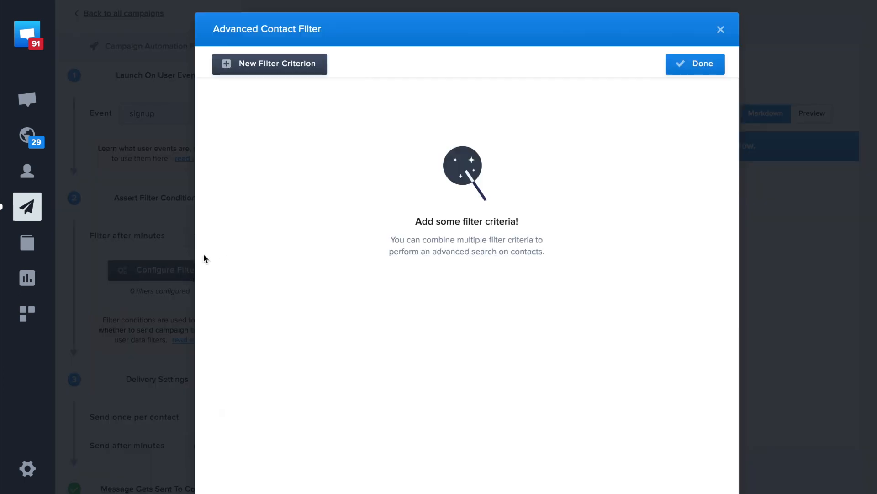
{"action": "left_click", "coordinate": [269, 63]}
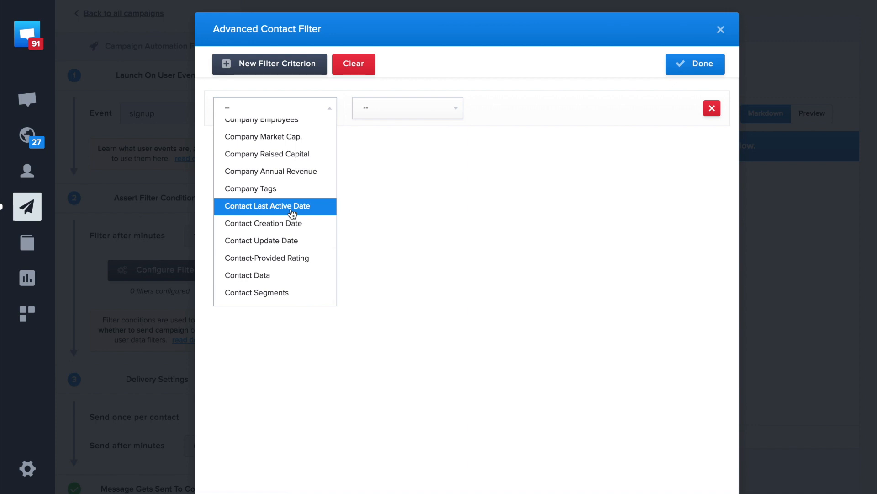
{"action": "left_click", "coordinate": [268, 205]}
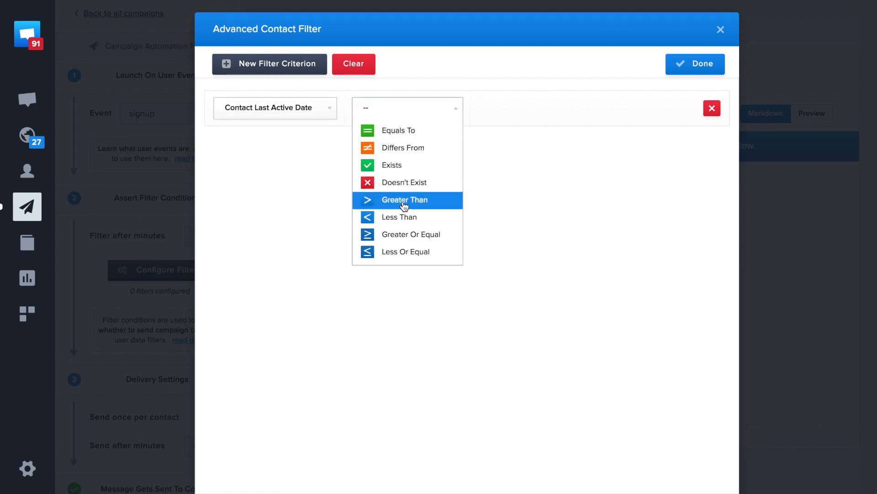
{"action": "left_click", "coordinate": [404, 200]}
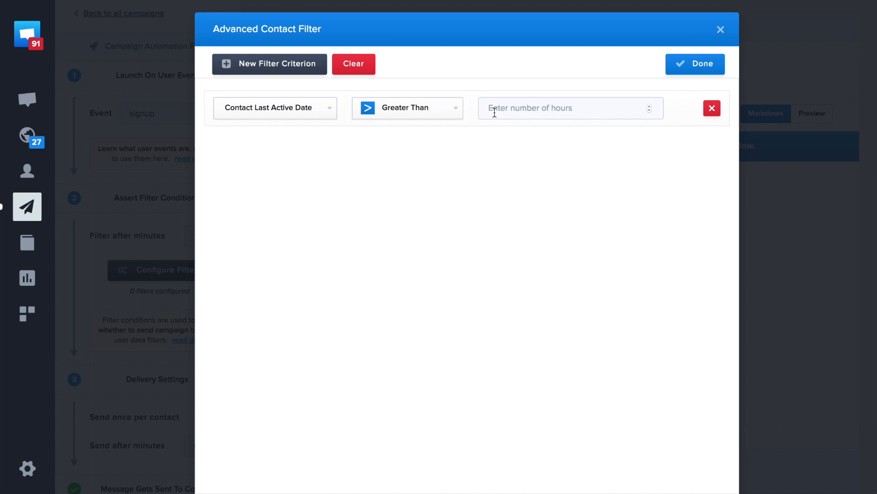
{"action": "type", "text": "23"}
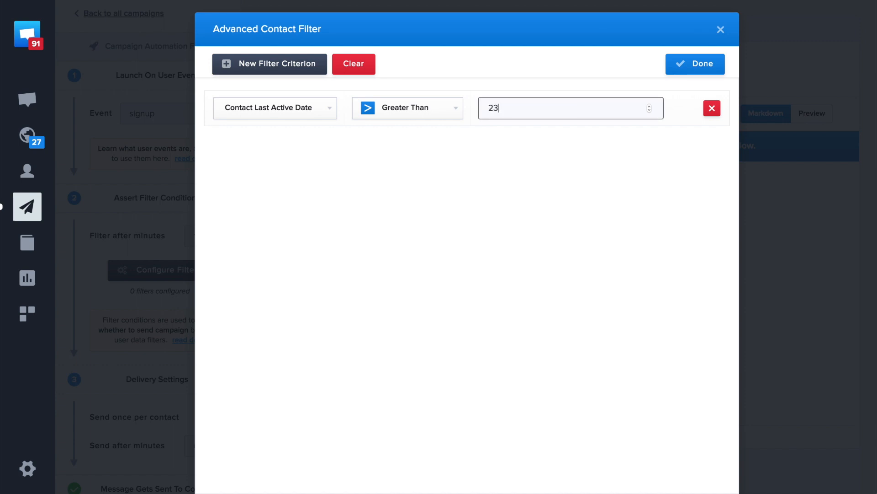
{"action": "left_click", "coordinate": [694, 64]}
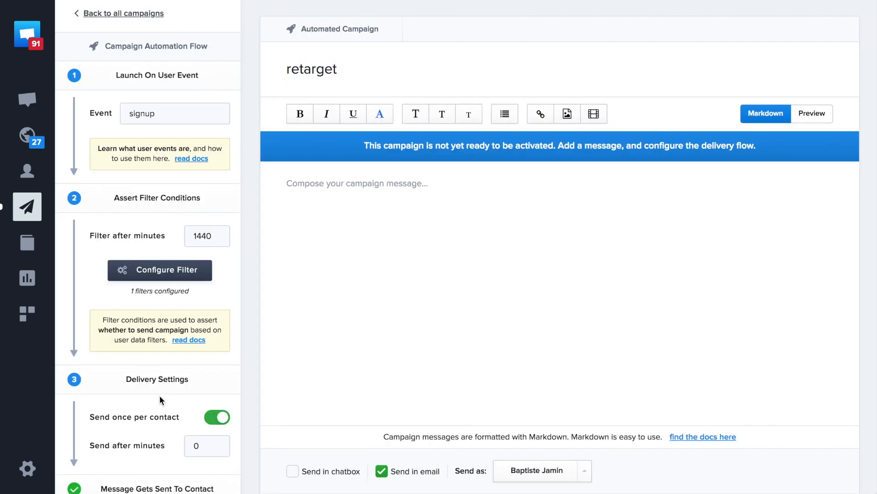